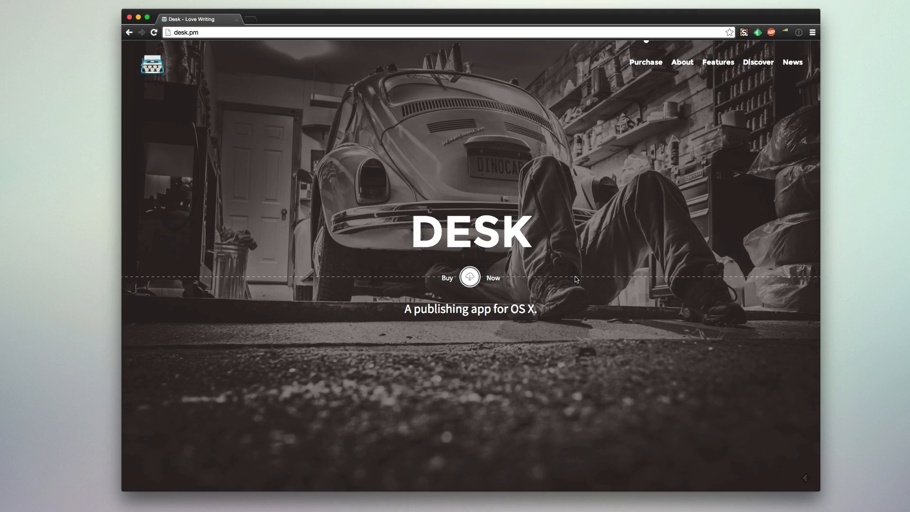
{"action": "mouse_move", "coordinate": [582, 302]}
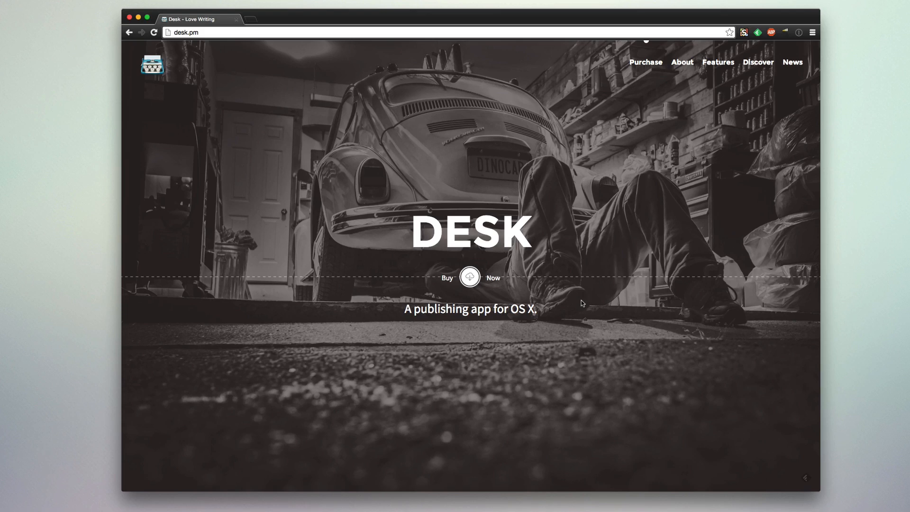
Step: Scroll desk.pm through Experience, Technology, Philosophy, Discover Desk and News, then back to Tell Me a Story
{"action": "scroll", "scroll_direction": "down", "scroll_amount": 3}
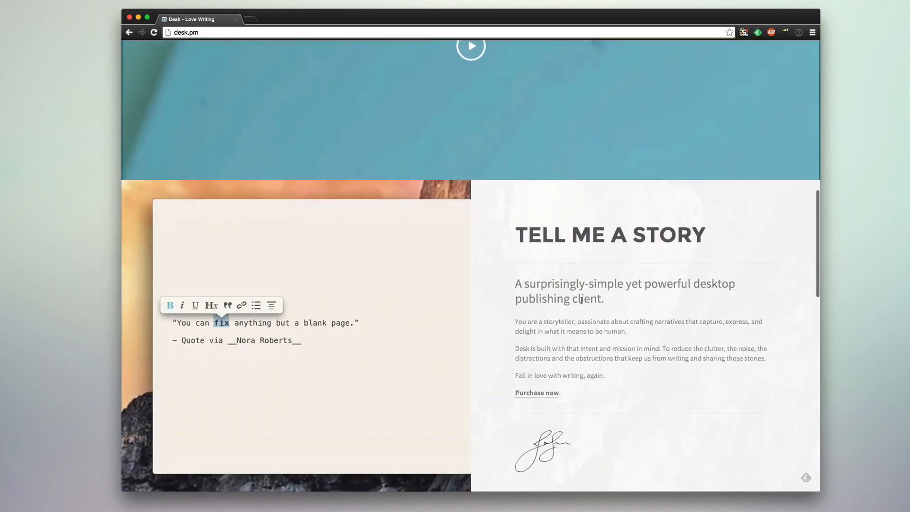
{"action": "scroll", "scroll_direction": "down", "scroll_amount": 3}
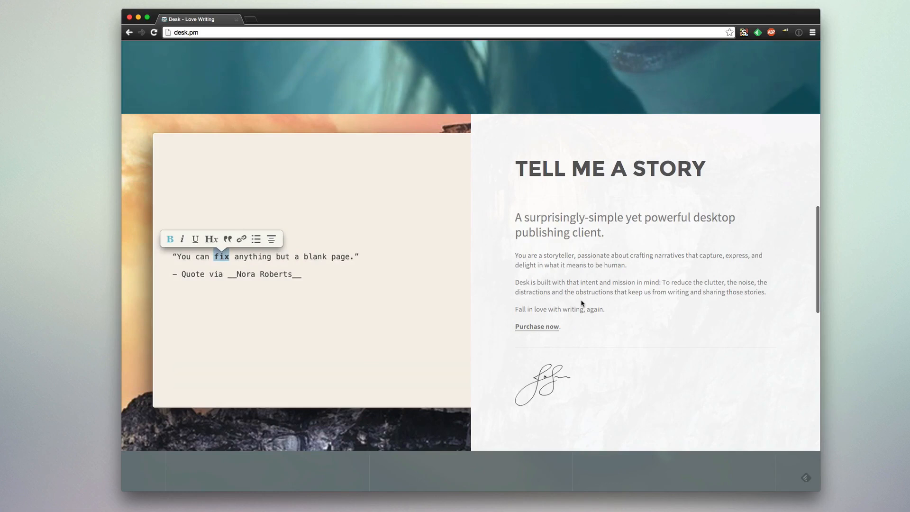
{"action": "scroll", "scroll_direction": "down", "scroll_amount": 3}
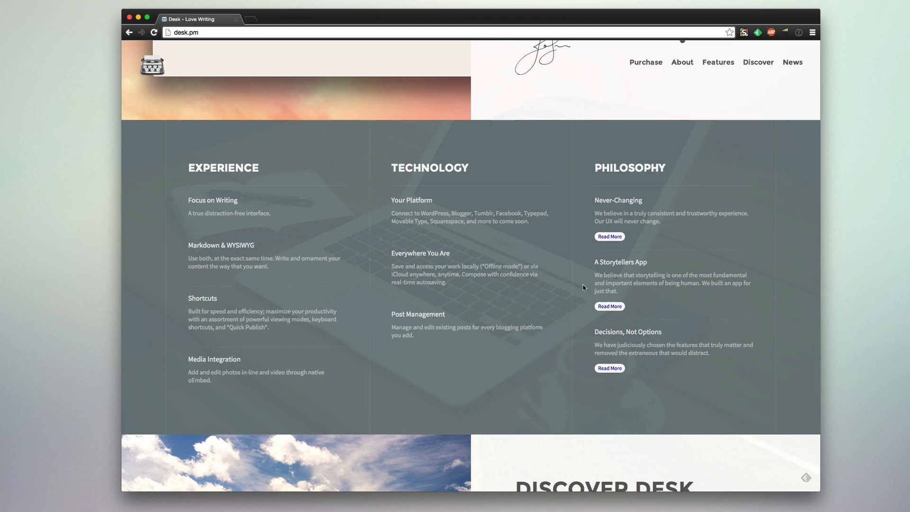
{"action": "scroll", "scroll_direction": "down", "scroll_amount": 3}
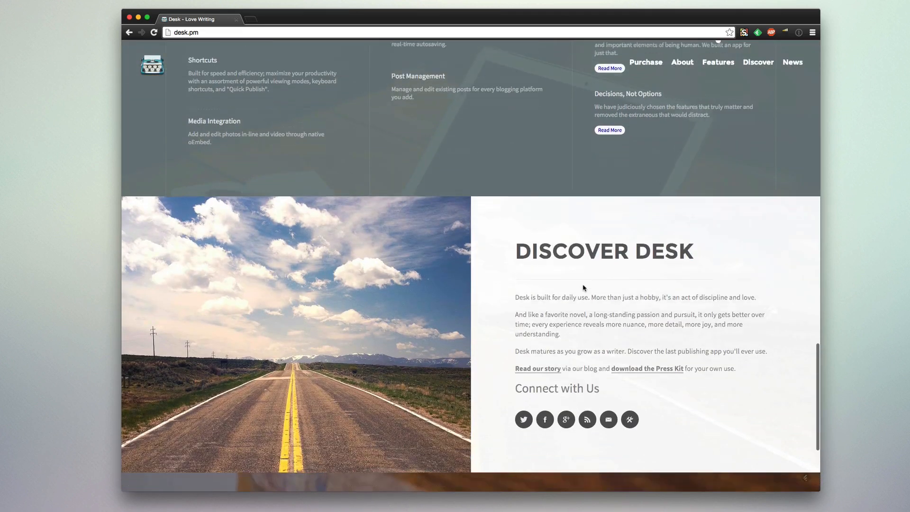
{"action": "scroll", "scroll_direction": "down", "scroll_amount": 3}
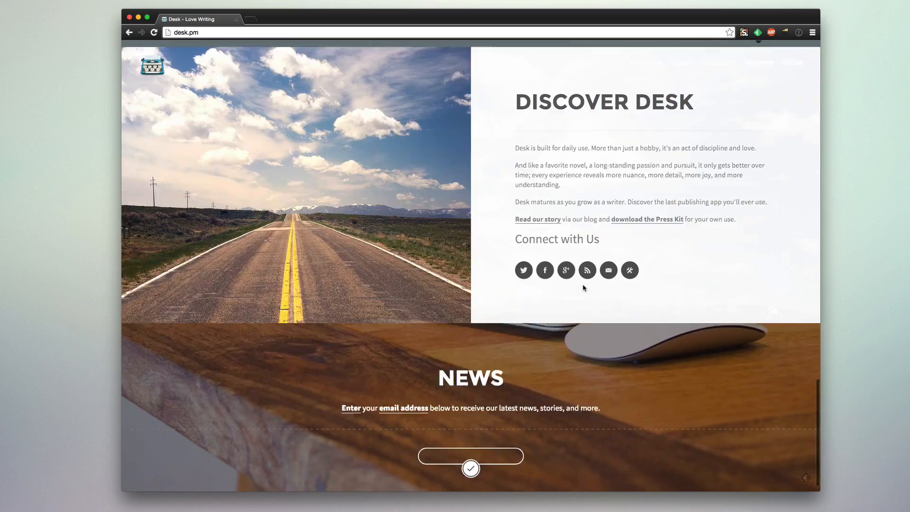
{"action": "scroll", "scroll_direction": "up", "scroll_amount": 3}
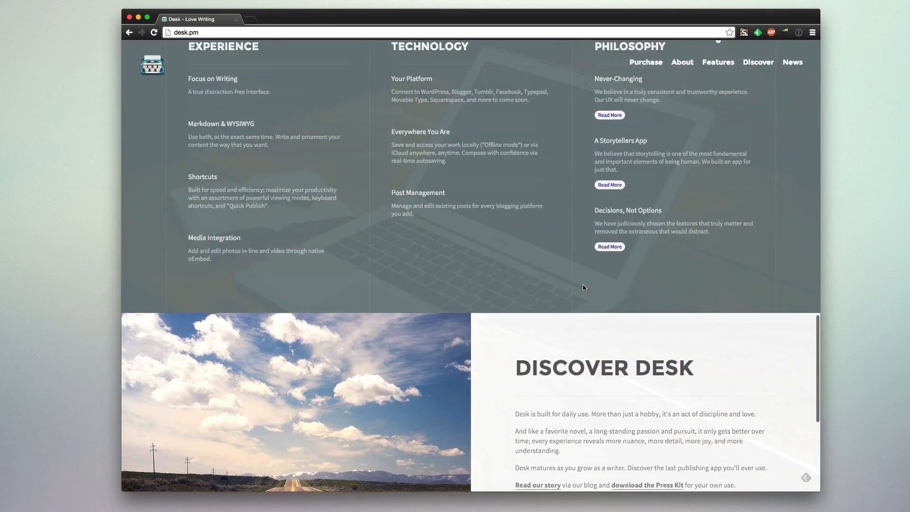
{"action": "scroll", "scroll_direction": "up", "scroll_amount": 3}
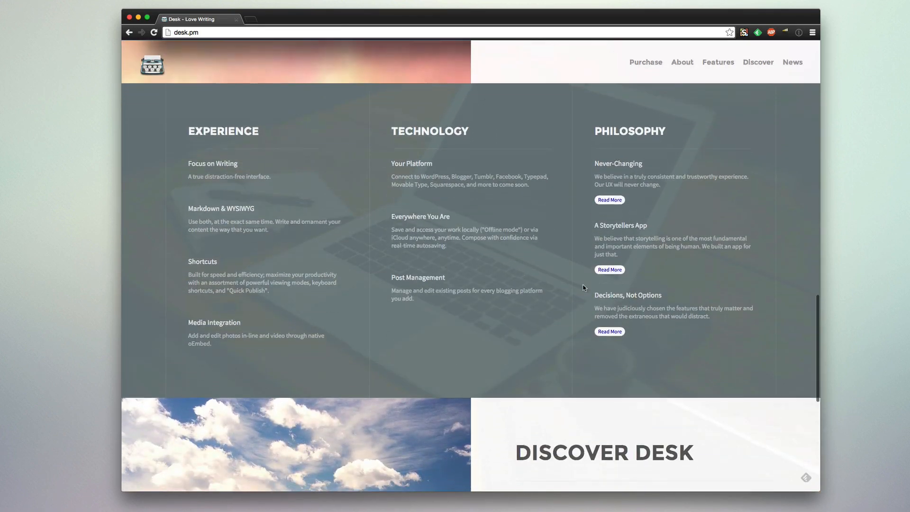
{"action": "scroll", "scroll_direction": "down", "scroll_amount": 3}
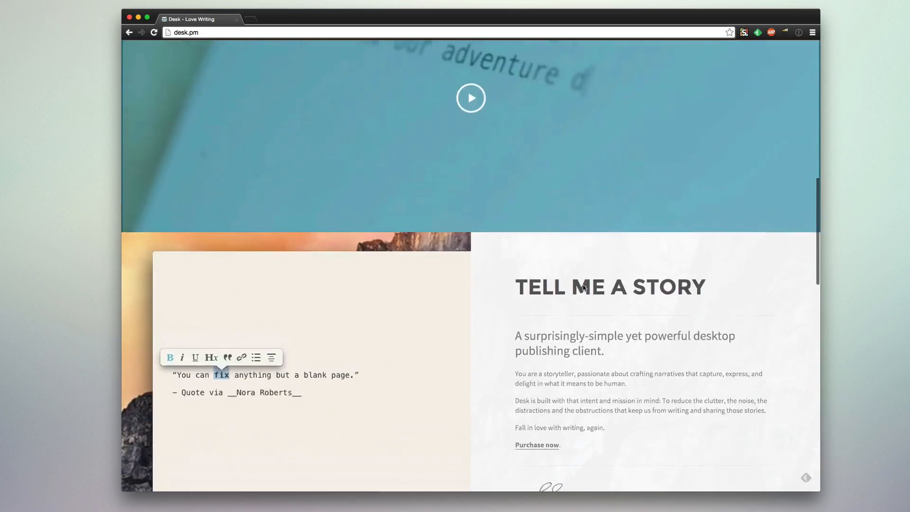
{"action": "scroll", "scroll_direction": "up", "scroll_amount": 3}
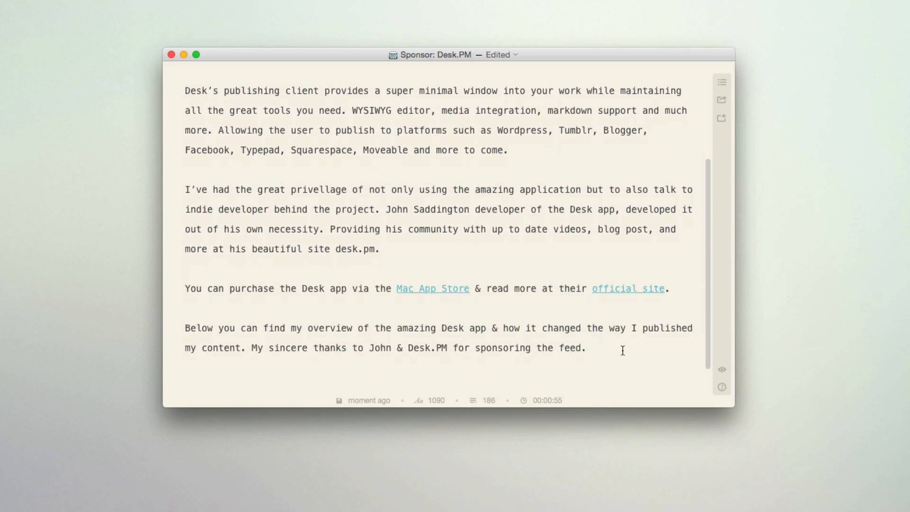
{"action": "type", "text": "THI"}
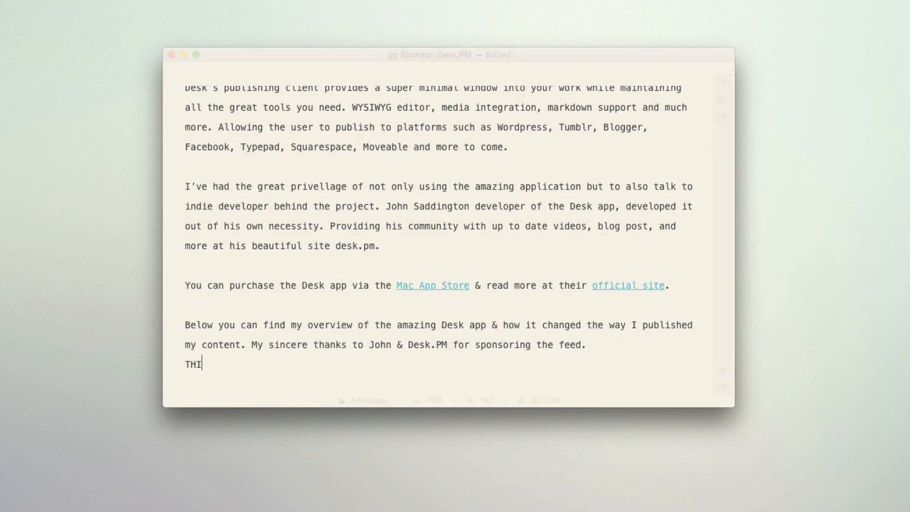
{"action": "type", "text": "S IS ME TYPING"}
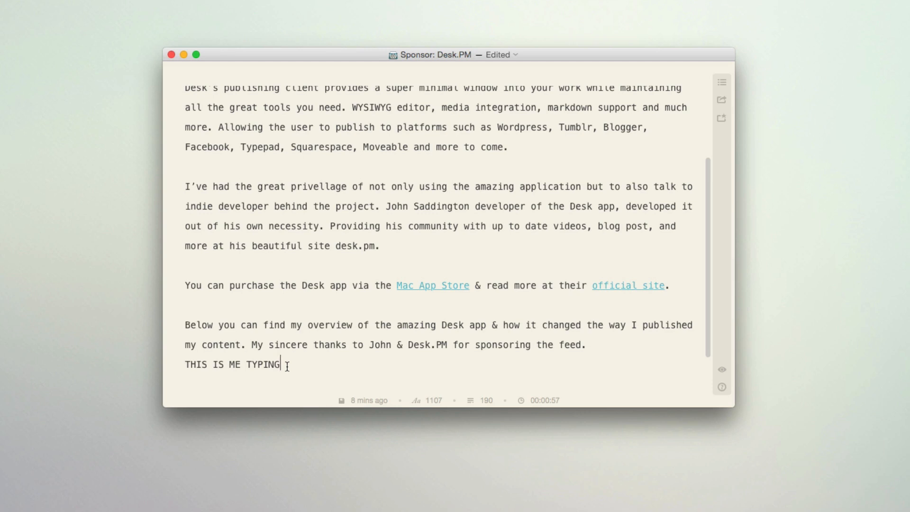
{"action": "key", "text": "cmd+a"}
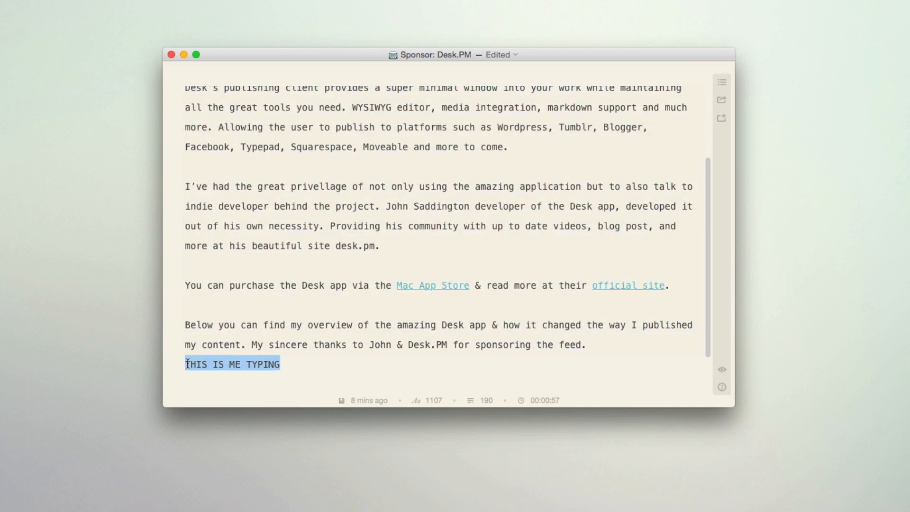
{"action": "key", "text": "Backspace"}
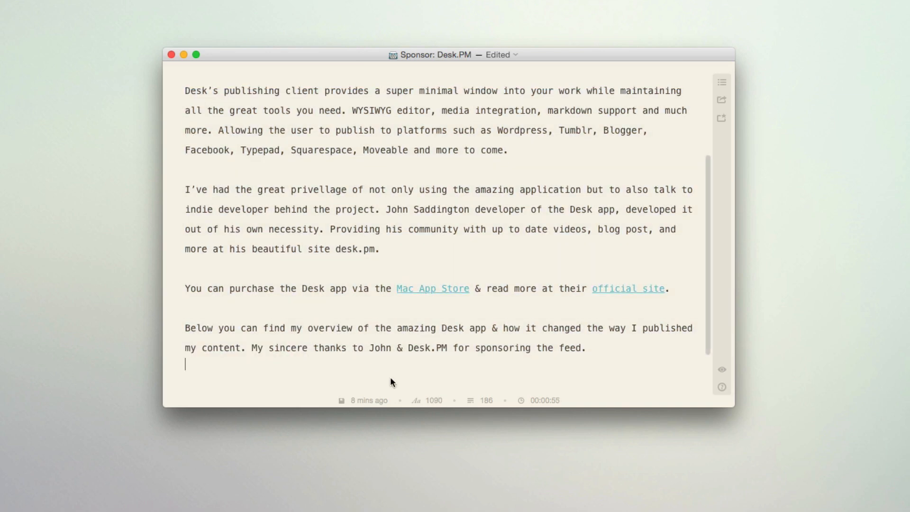
{"action": "mouse_move", "coordinate": [476, 351]}
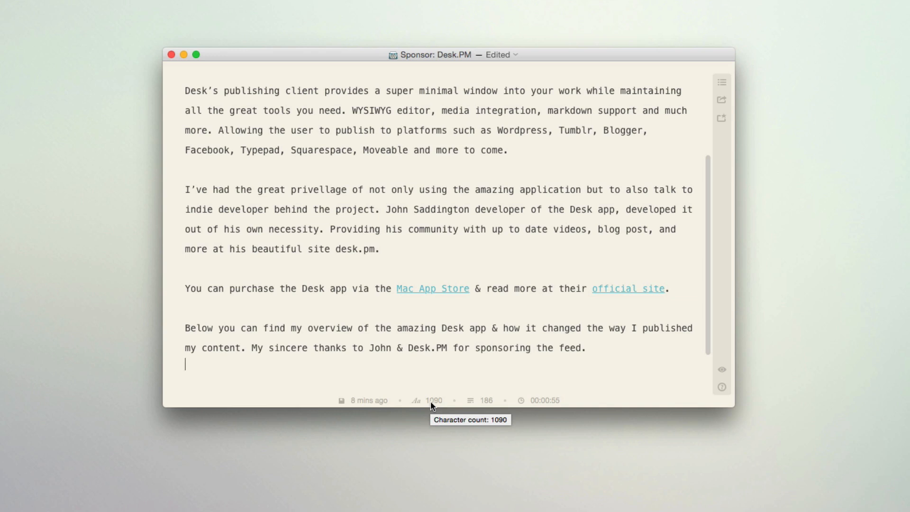
{"action": "mouse_move", "coordinate": [482, 402]}
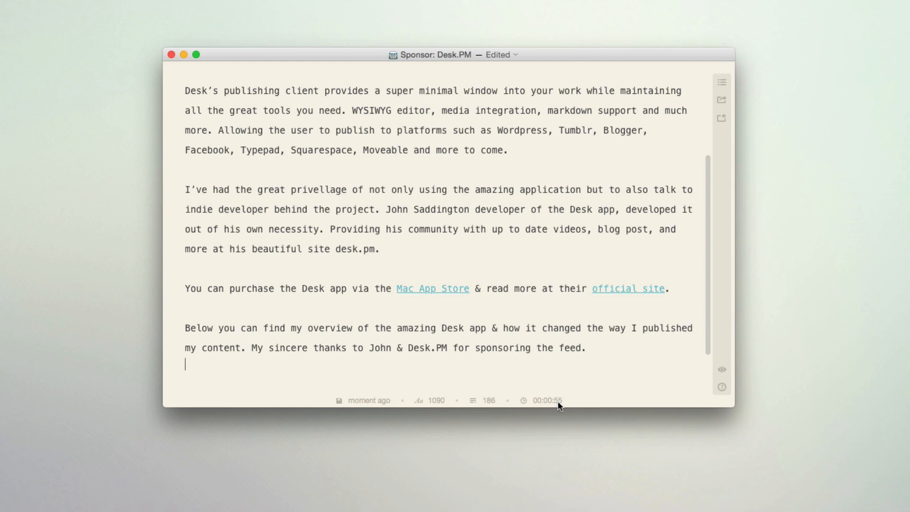
{"action": "mouse_move", "coordinate": [544, 400]}
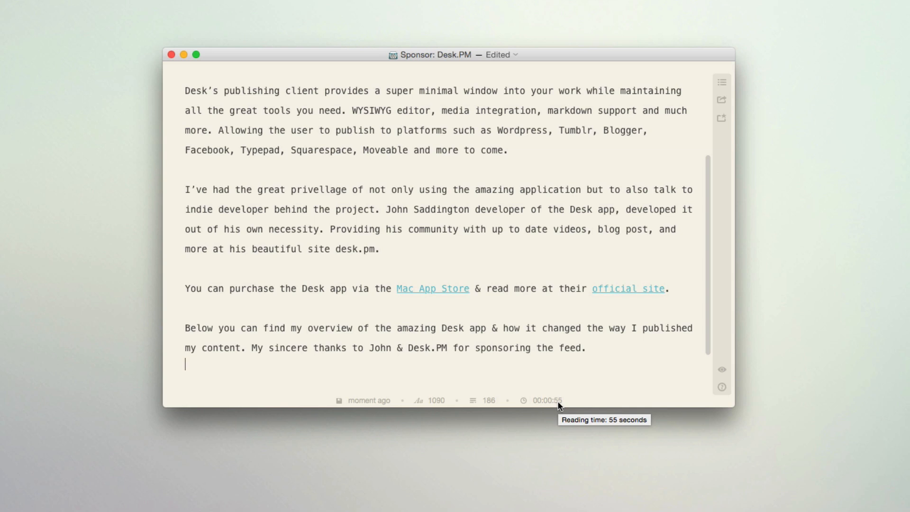
{"action": "scroll", "scroll_direction": "down", "scroll_amount": 3}
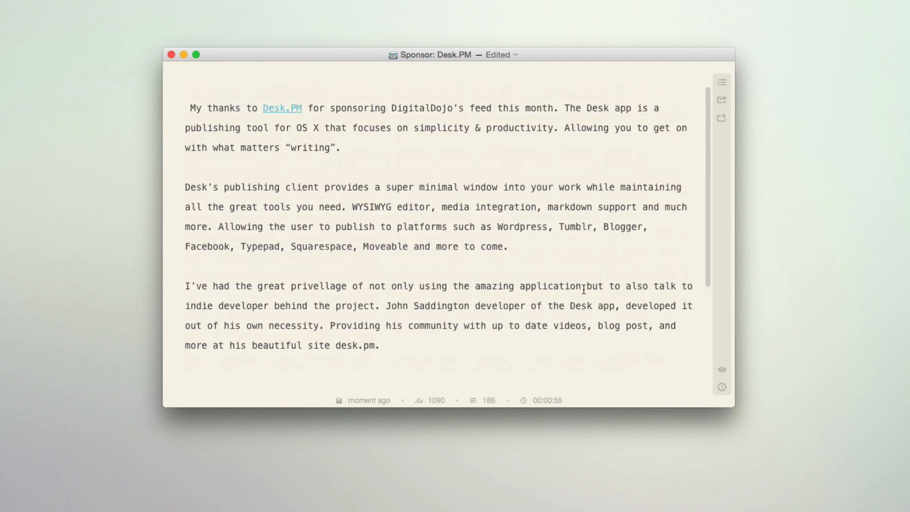
{"action": "mouse_move", "coordinate": [723, 293]}
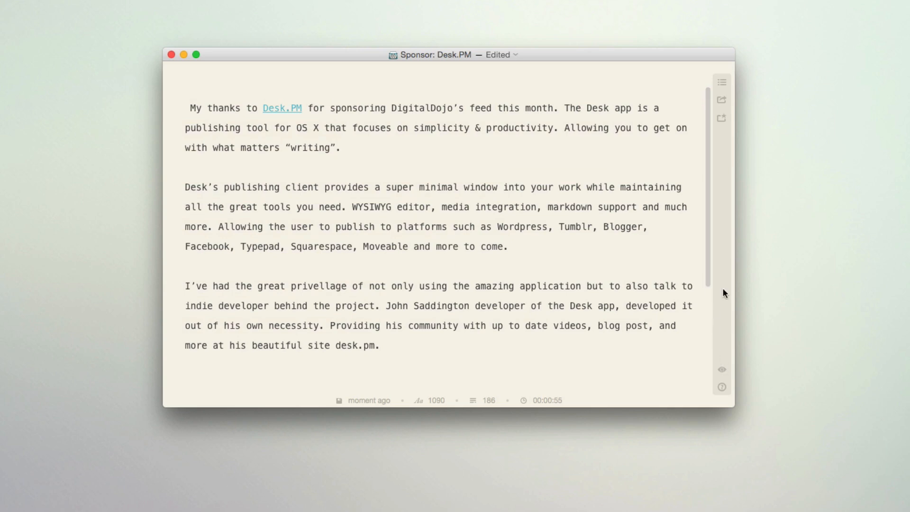
Step: Switch Desk's post list to My Local Drafts, showing the Sponsor: Desk.PM draft
{"action": "left_click", "coordinate": [722, 82]}
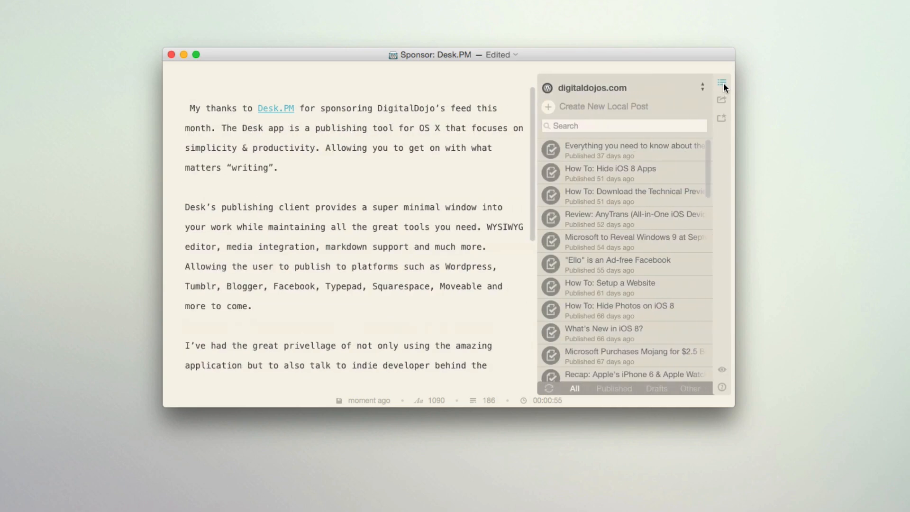
{"action": "left_click", "coordinate": [591, 87]}
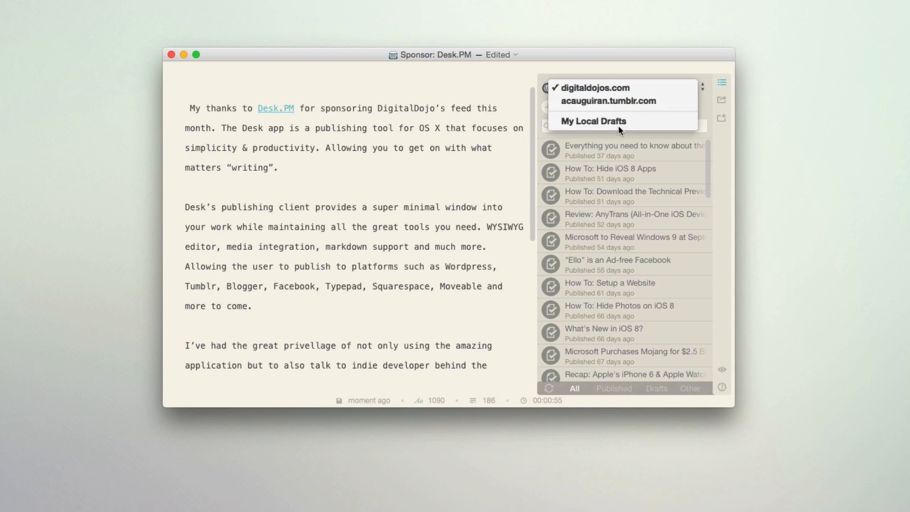
{"action": "left_click", "coordinate": [593, 121]}
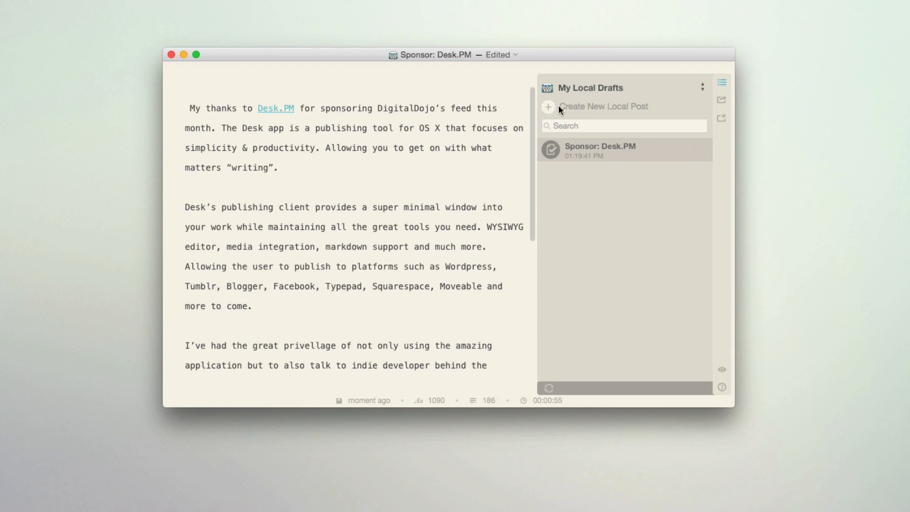
{"action": "mouse_move", "coordinate": [722, 92]}
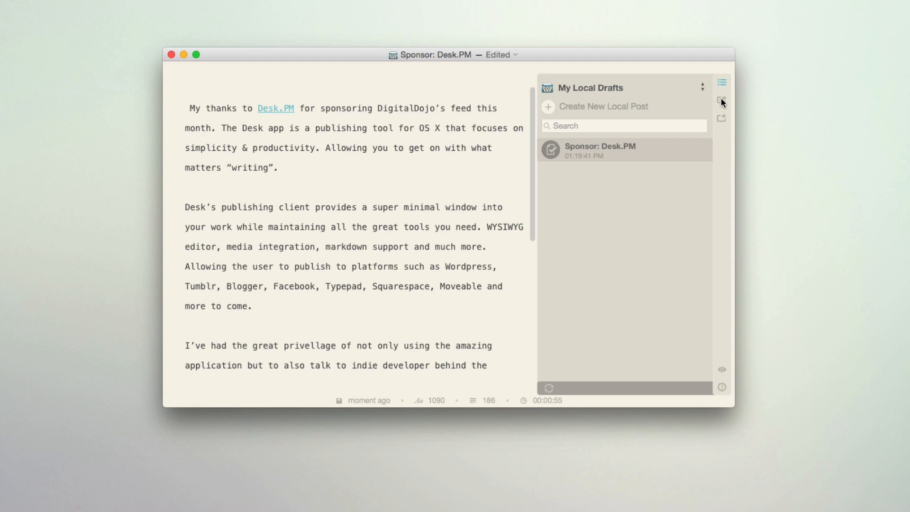
Step: Show the connected blogs list, briefly start adding a new blog, then return
{"action": "left_click", "coordinate": [721, 98]}
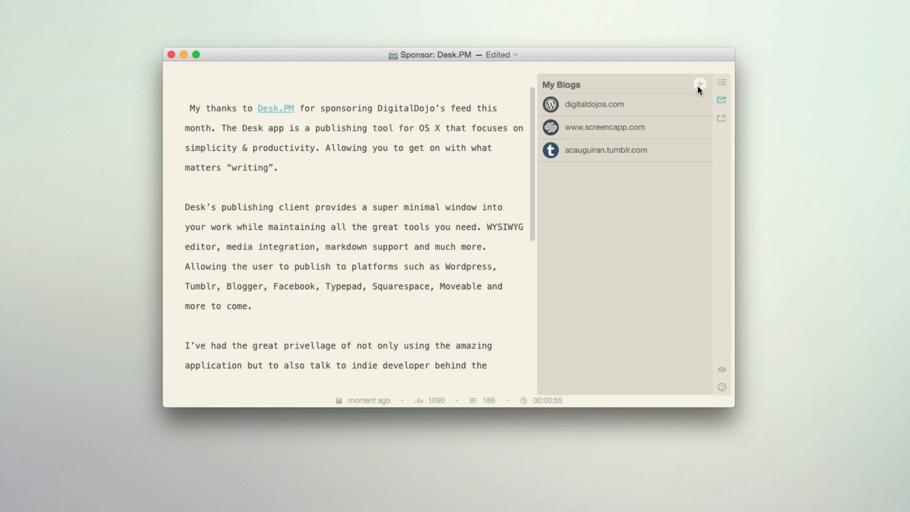
{"action": "left_click", "coordinate": [700, 83]}
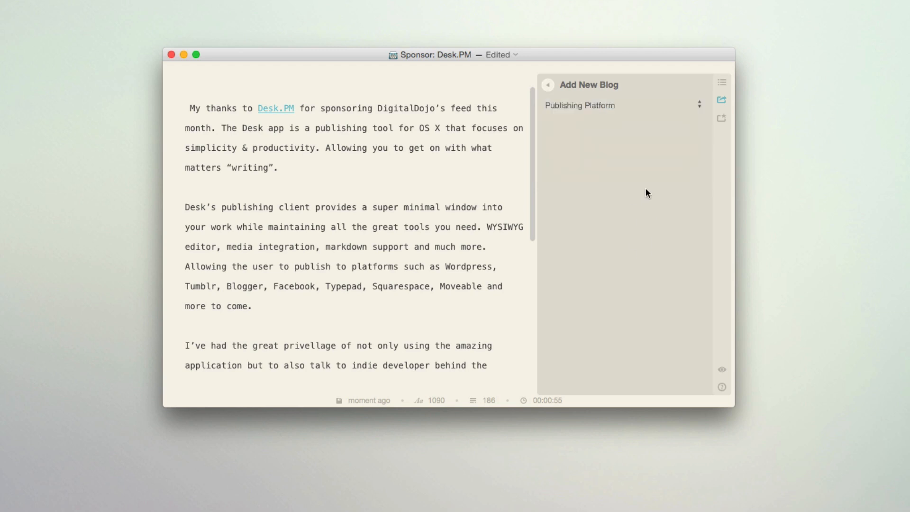
{"action": "mouse_move", "coordinate": [722, 99]}
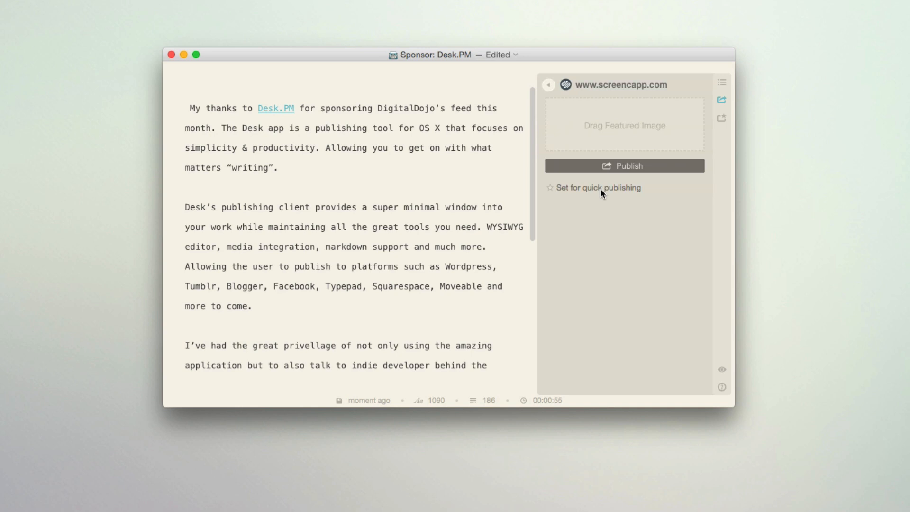
{"action": "mouse_move", "coordinate": [722, 123]}
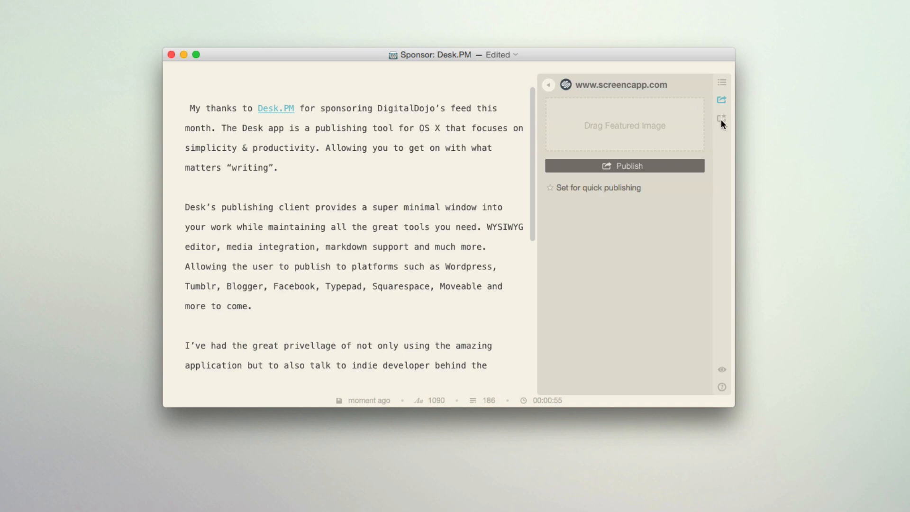
{"action": "mouse_move", "coordinate": [721, 119]}
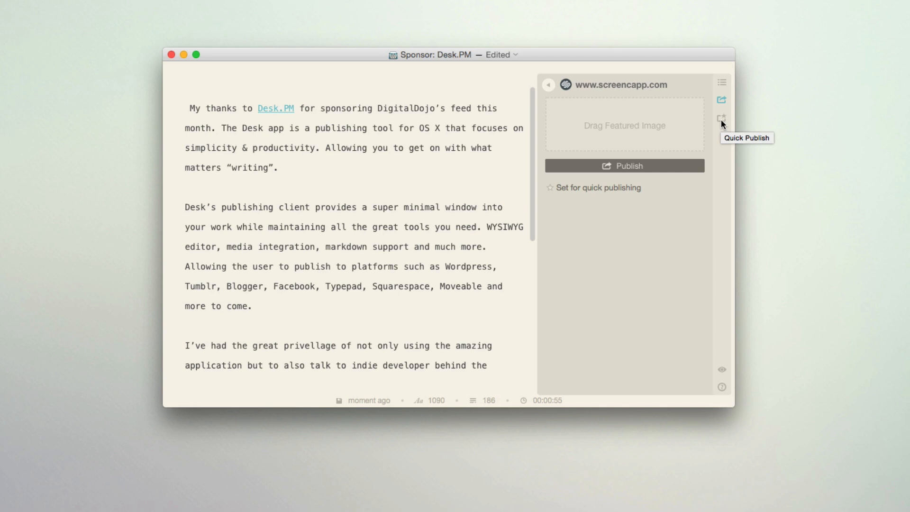
{"action": "left_click", "coordinate": [721, 83]}
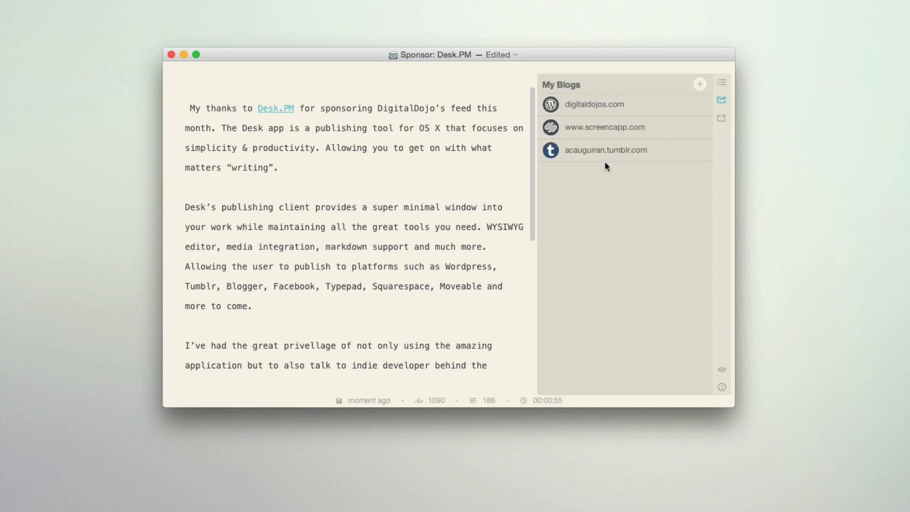
Step: Review the digitaldojos.com account settings, then view its published posts
{"action": "left_click", "coordinate": [721, 81]}
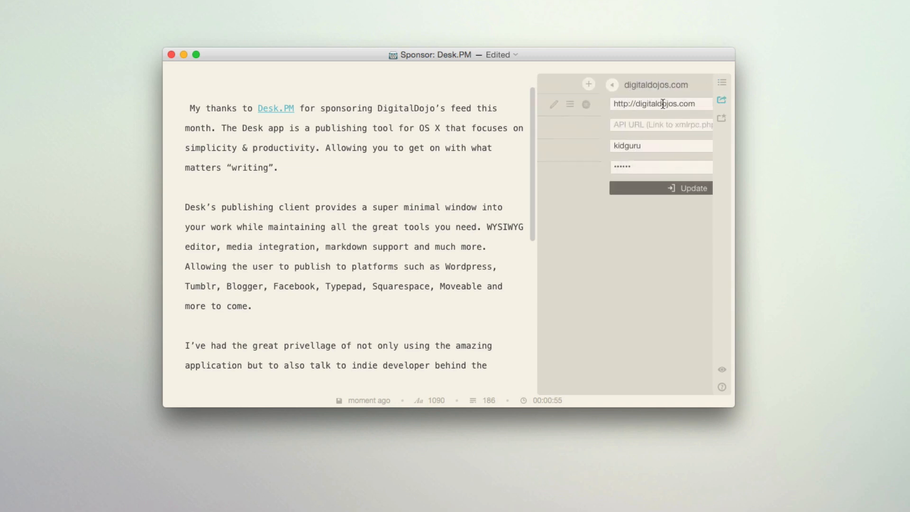
{"action": "left_click", "coordinate": [612, 85]}
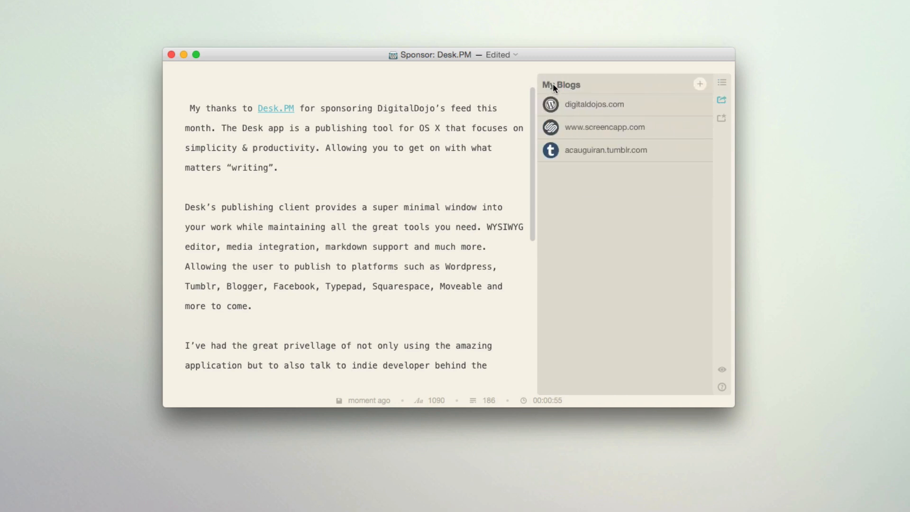
{"action": "left_click", "coordinate": [592, 104]}
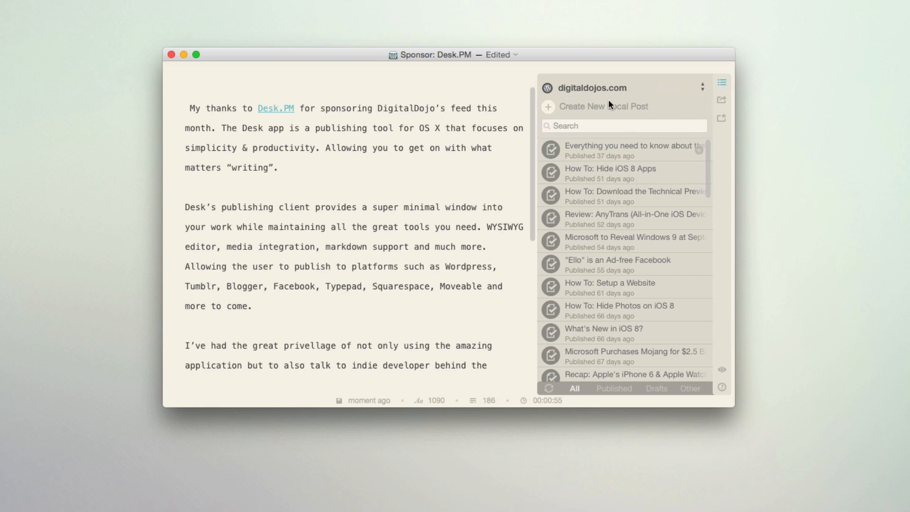
{"action": "mouse_move", "coordinate": [625, 135]}
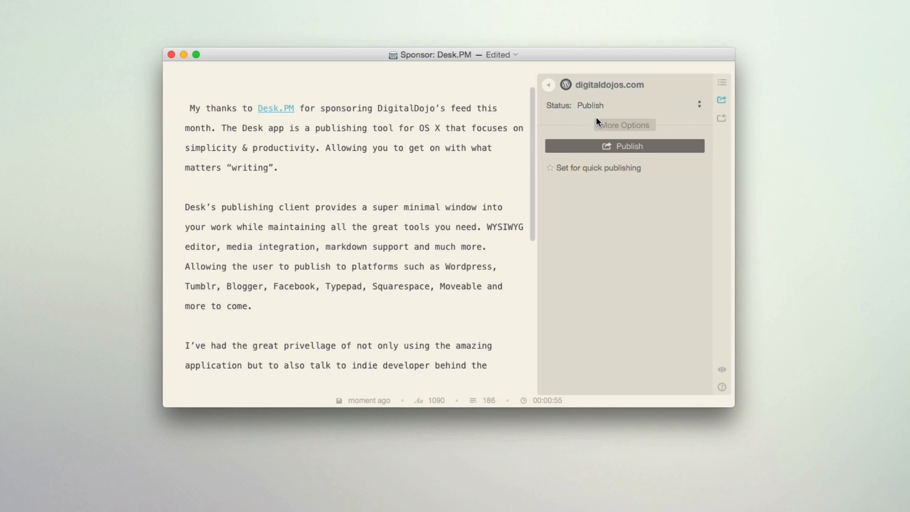
Step: View digitaldojos.com options like categories, tags, custom URL and featured image, then go back
{"action": "left_click", "coordinate": [624, 125]}
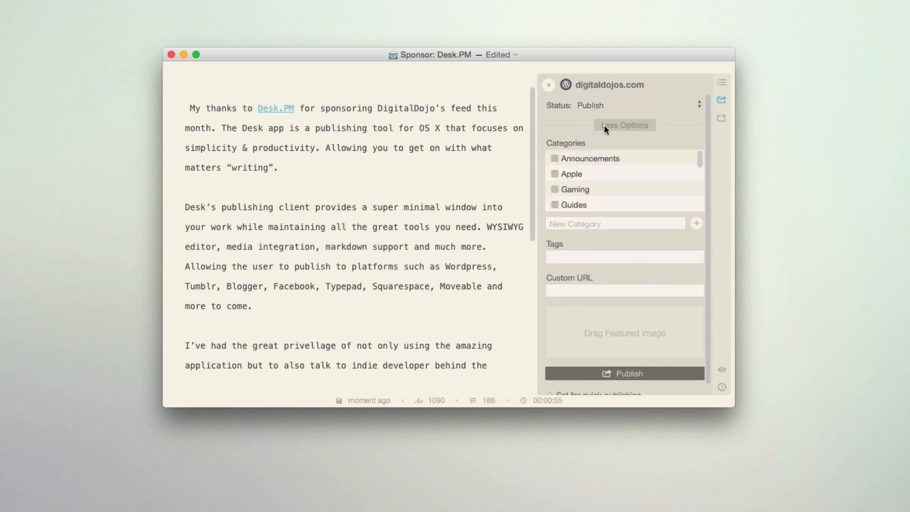
{"action": "mouse_move", "coordinate": [600, 233]}
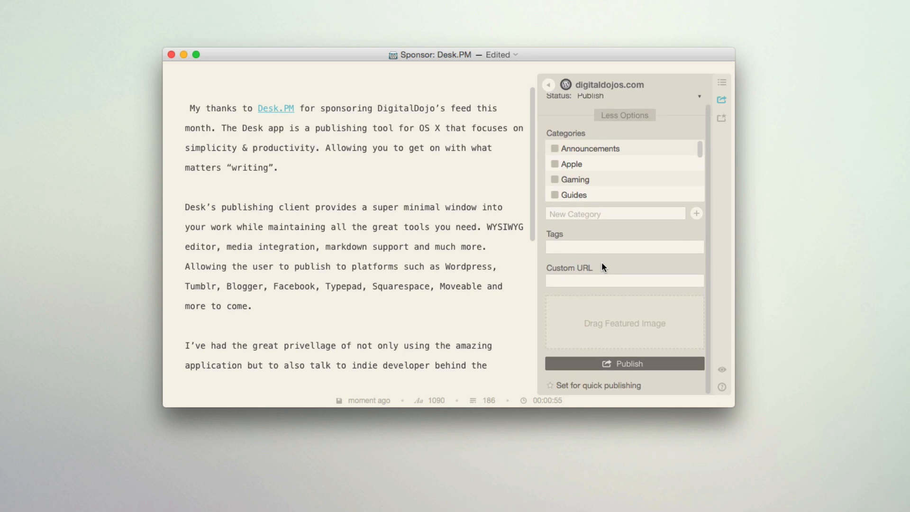
{"action": "mouse_move", "coordinate": [618, 107]}
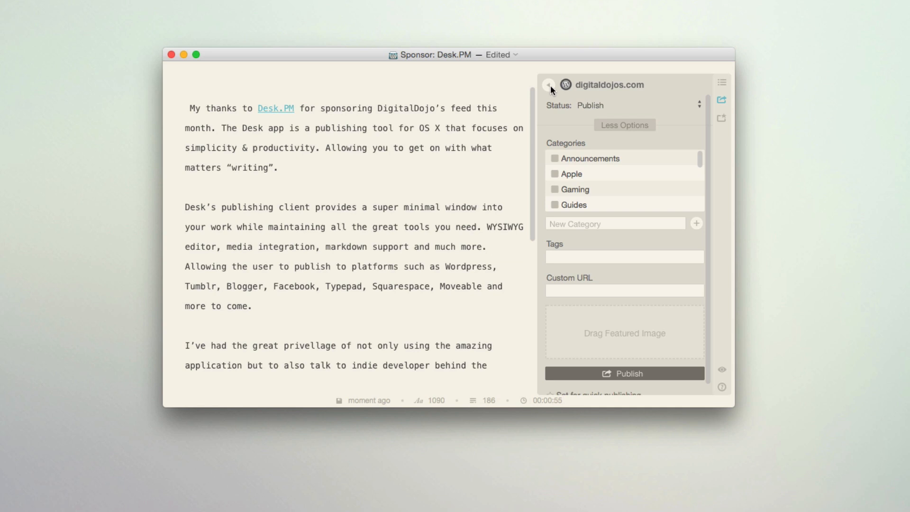
{"action": "left_click", "coordinate": [547, 84]}
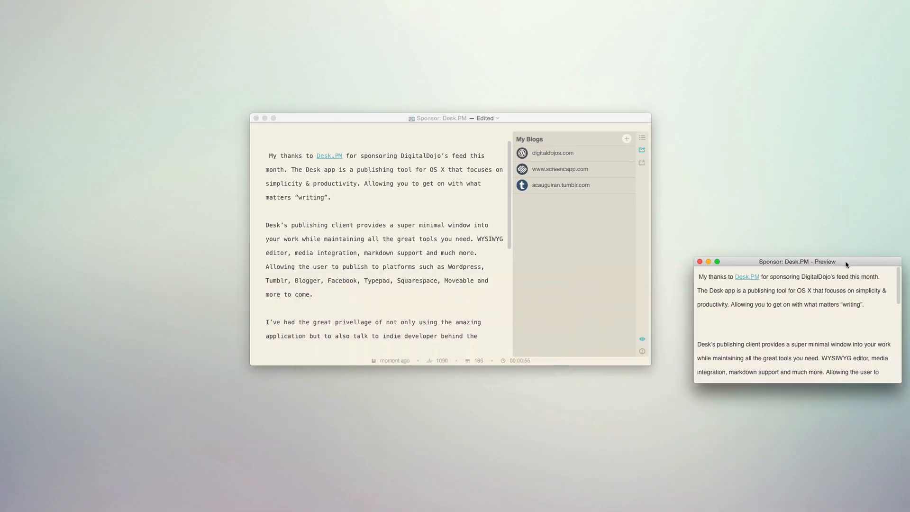
Step: Move and close the post preview window, then hide the publishing sidebar
{"action": "left_click_drag", "start_coordinate": [797, 261], "coordinate": [765, 138]}
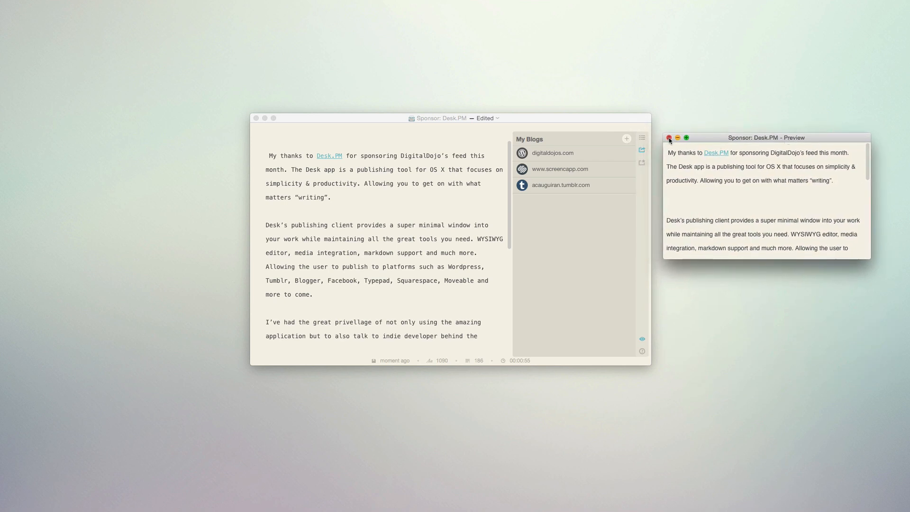
{"action": "left_click", "coordinate": [669, 137]}
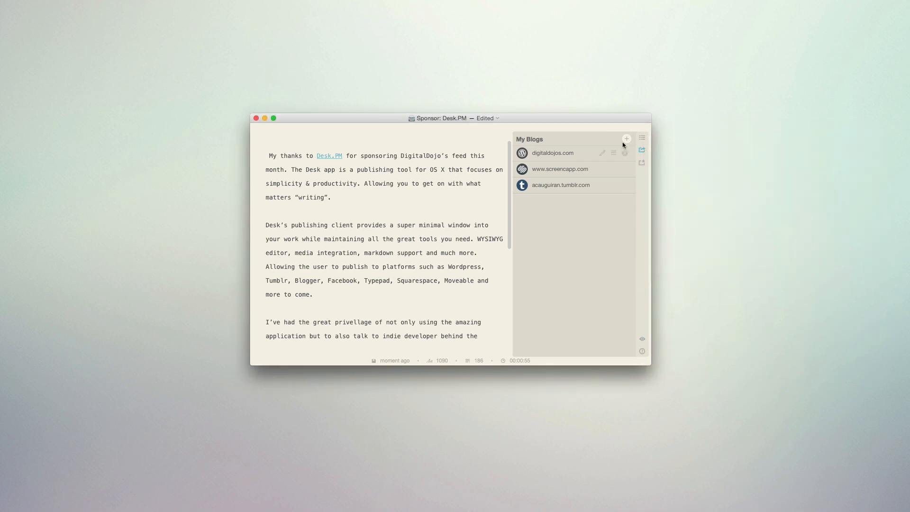
{"action": "left_click", "coordinate": [642, 137]}
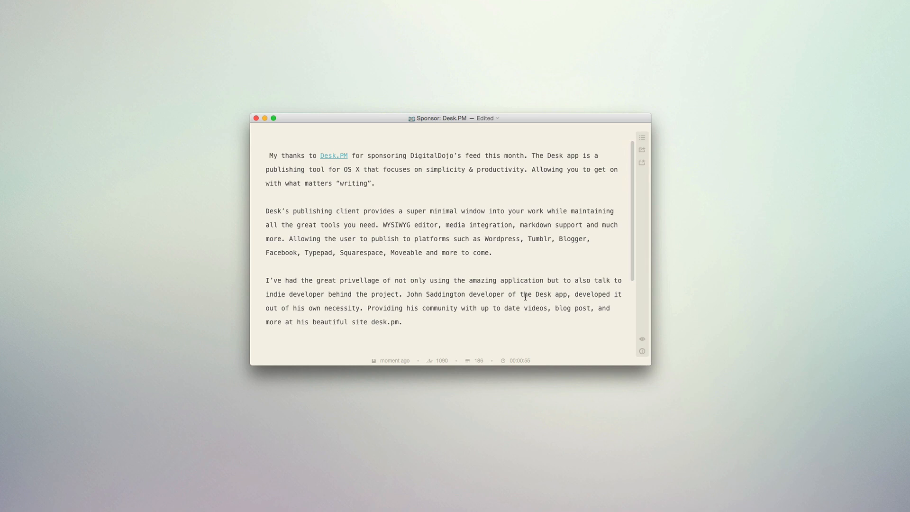
{"action": "mouse_move", "coordinate": [473, 318]}
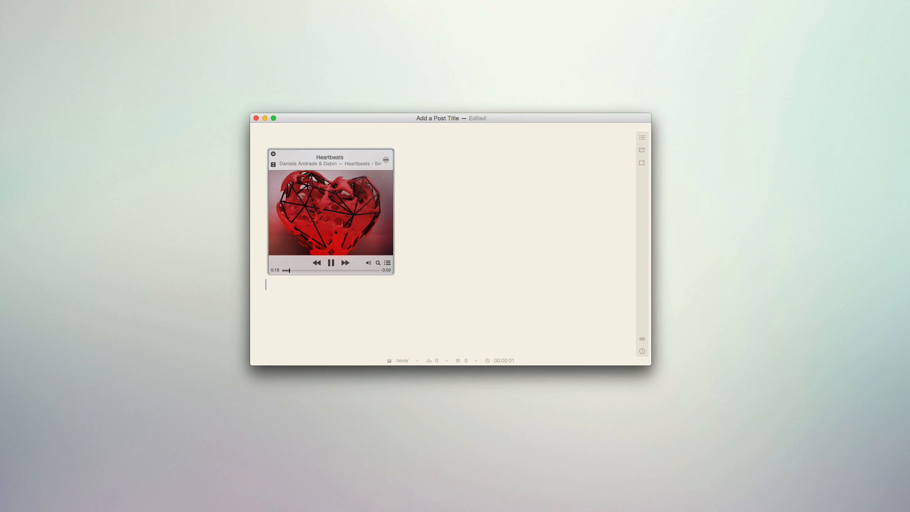
{"action": "type", "text": "T"}
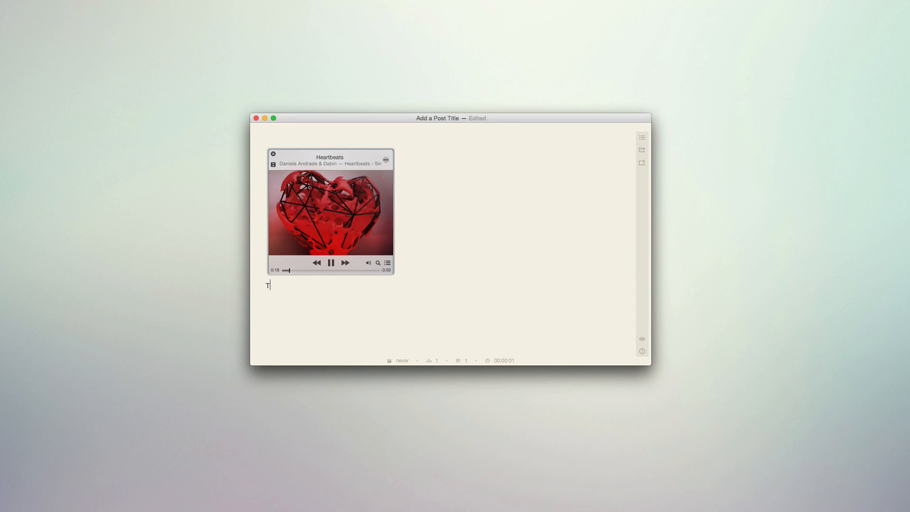
{"action": "type", "text": "his is a list of songs purchased."}
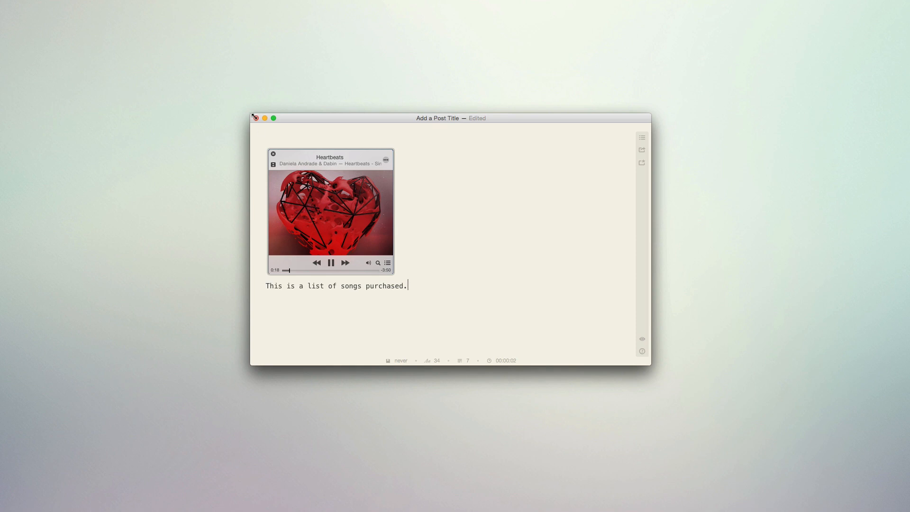
{"action": "left_click", "coordinate": [255, 118]}
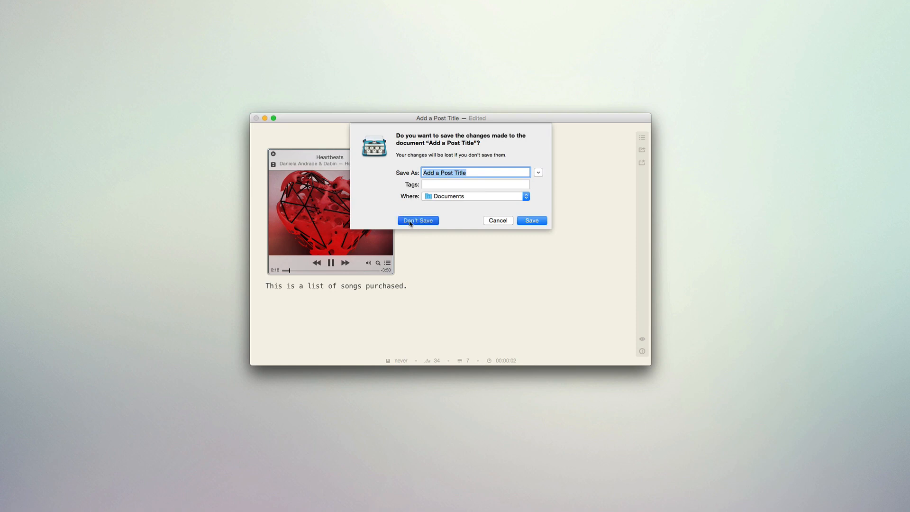
{"action": "left_click", "coordinate": [416, 220]}
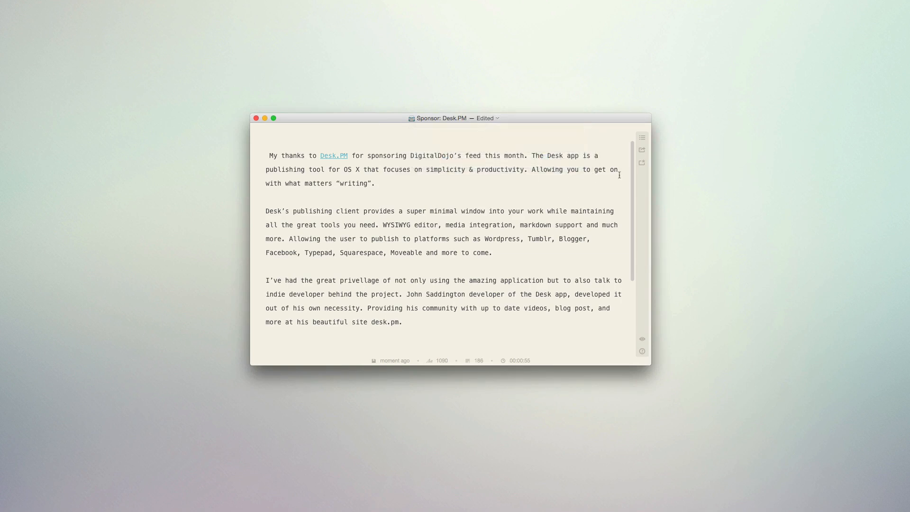
Step: Choose Day / Night Mode from the View menu for light text on dark background
{"action": "left_click_drag", "start_coordinate": [455, 118], "coordinate": [462, 124]}
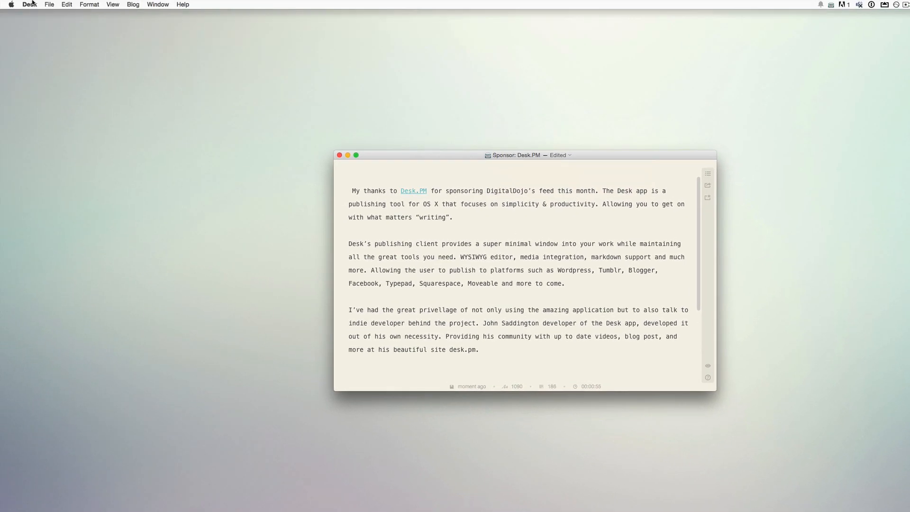
{"action": "left_click", "coordinate": [66, 4]}
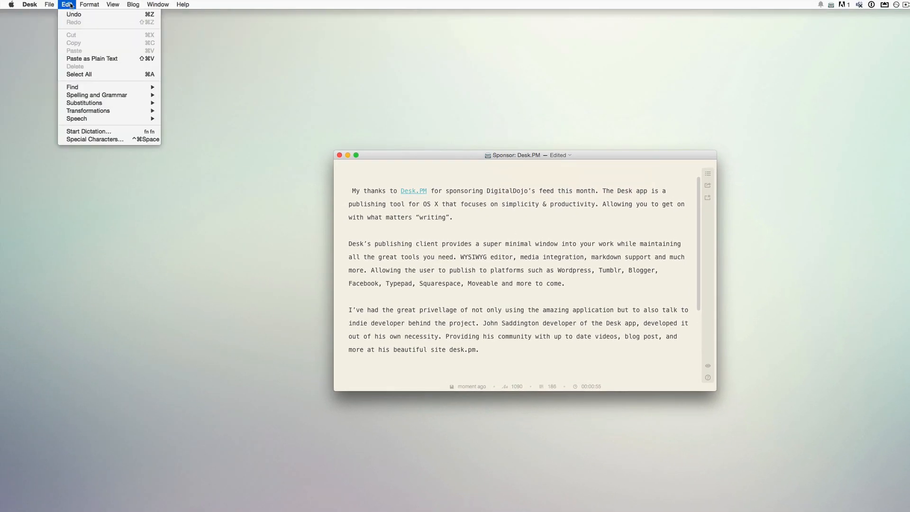
{"action": "left_click", "coordinate": [113, 4]}
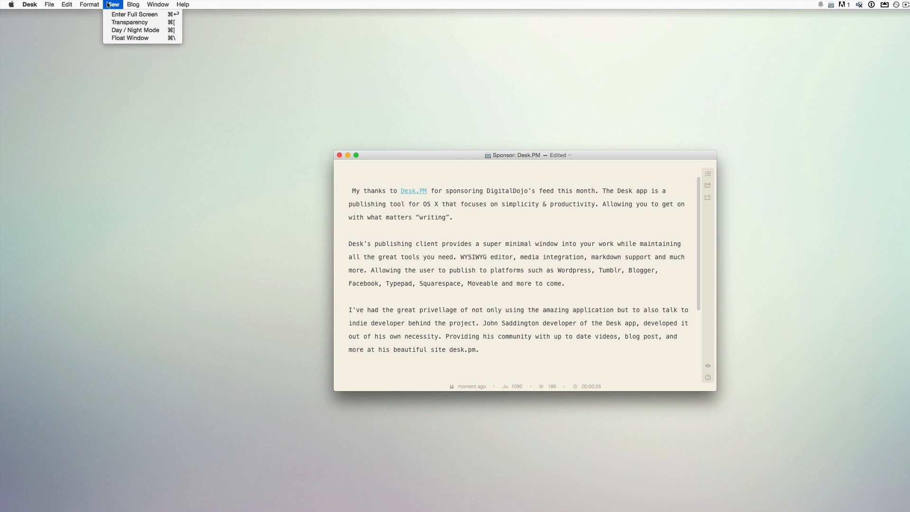
{"action": "mouse_move", "coordinate": [135, 13]}
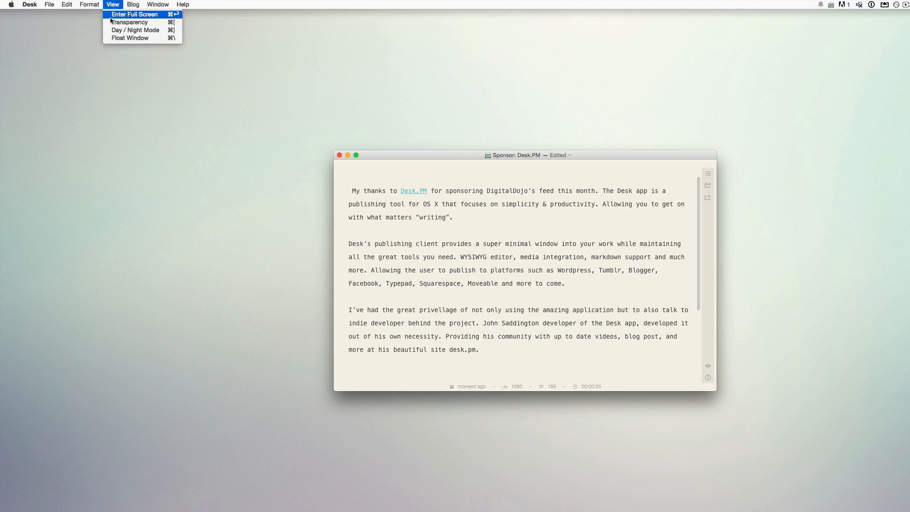
{"action": "mouse_move", "coordinate": [128, 23]}
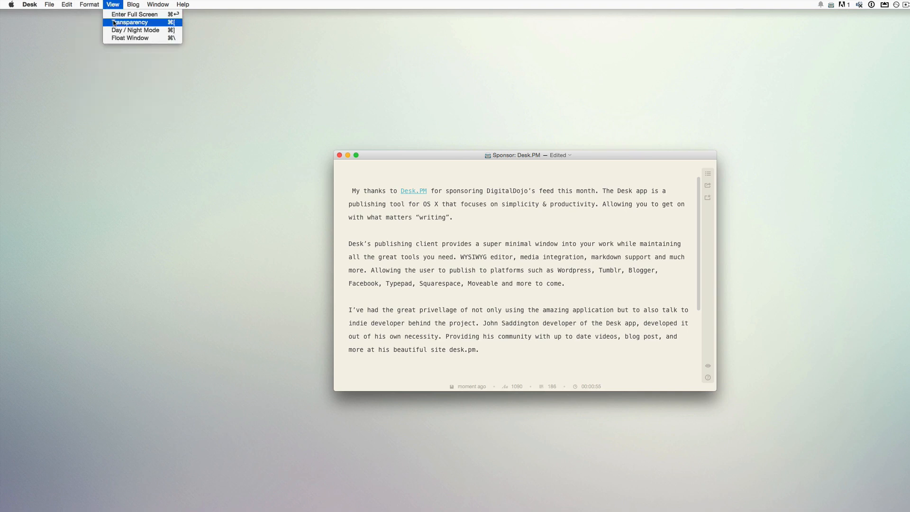
{"action": "left_click", "coordinate": [128, 22]}
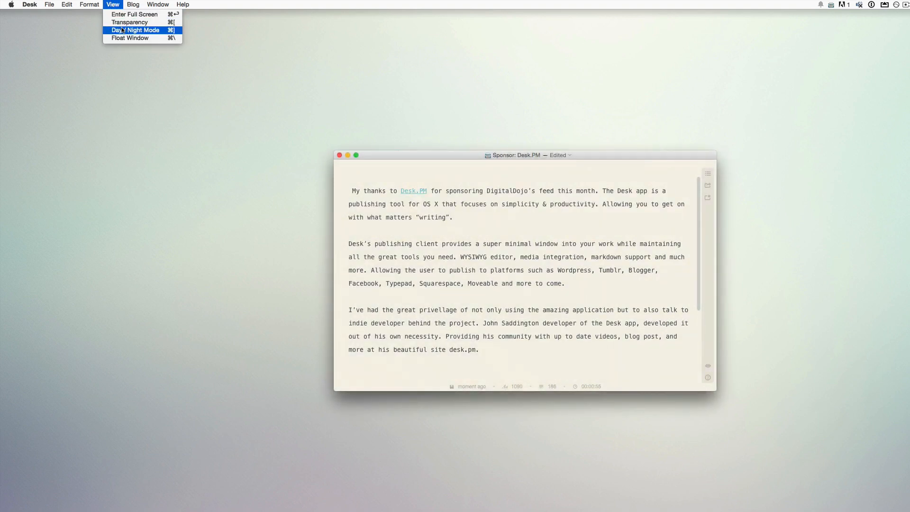
{"action": "left_click", "coordinate": [136, 30]}
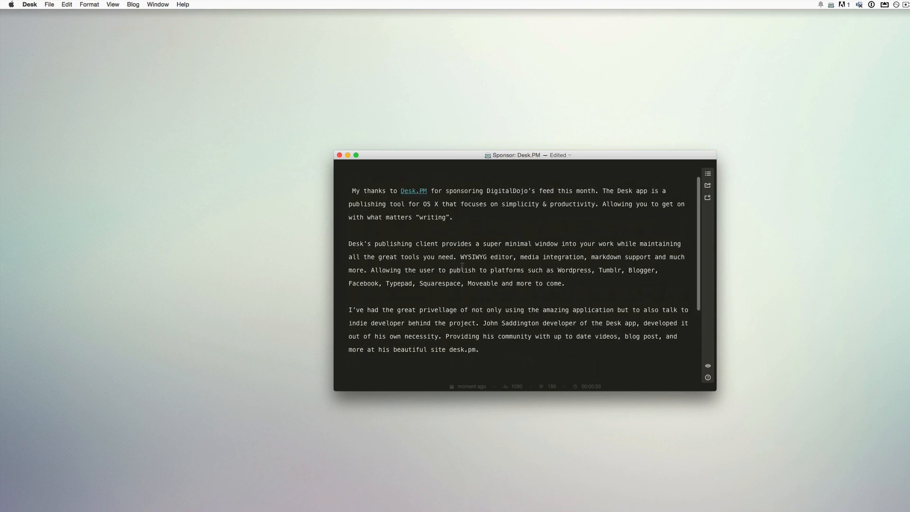
{"action": "mouse_move", "coordinate": [257, 80]}
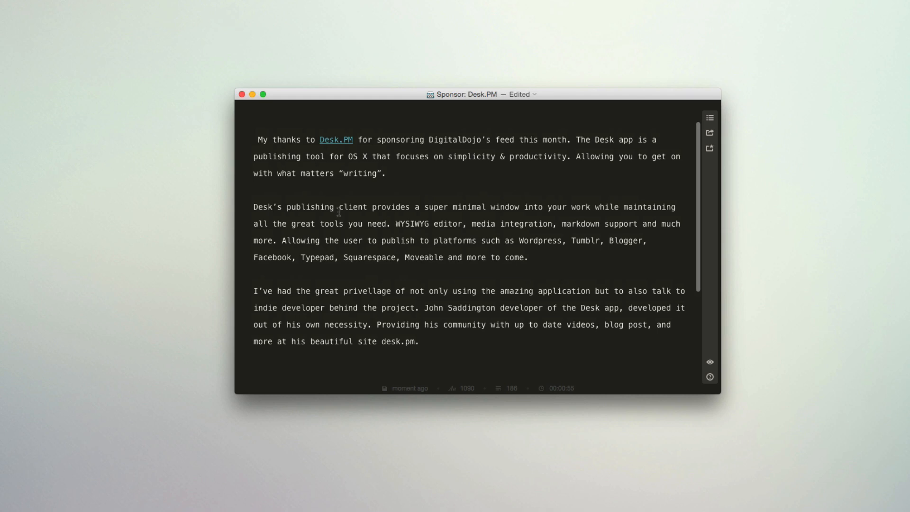
{"action": "scroll", "scroll_direction": "down", "scroll_amount": 3}
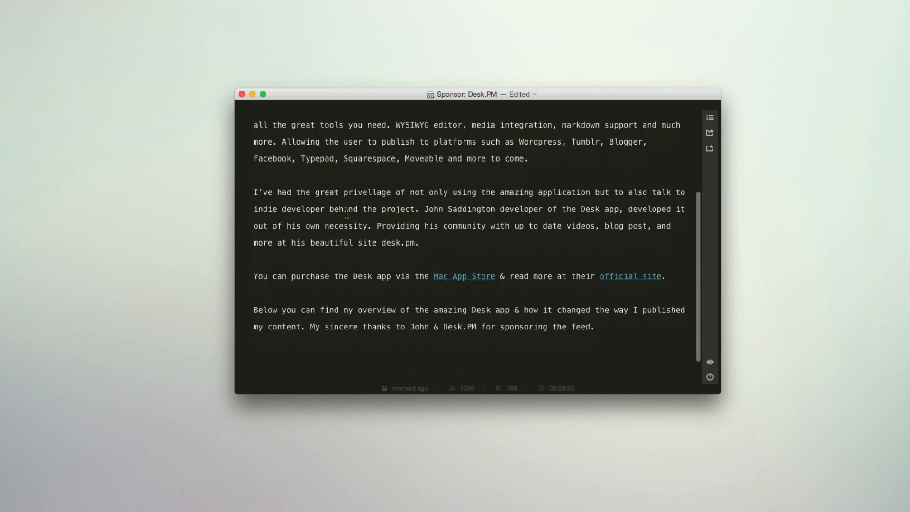